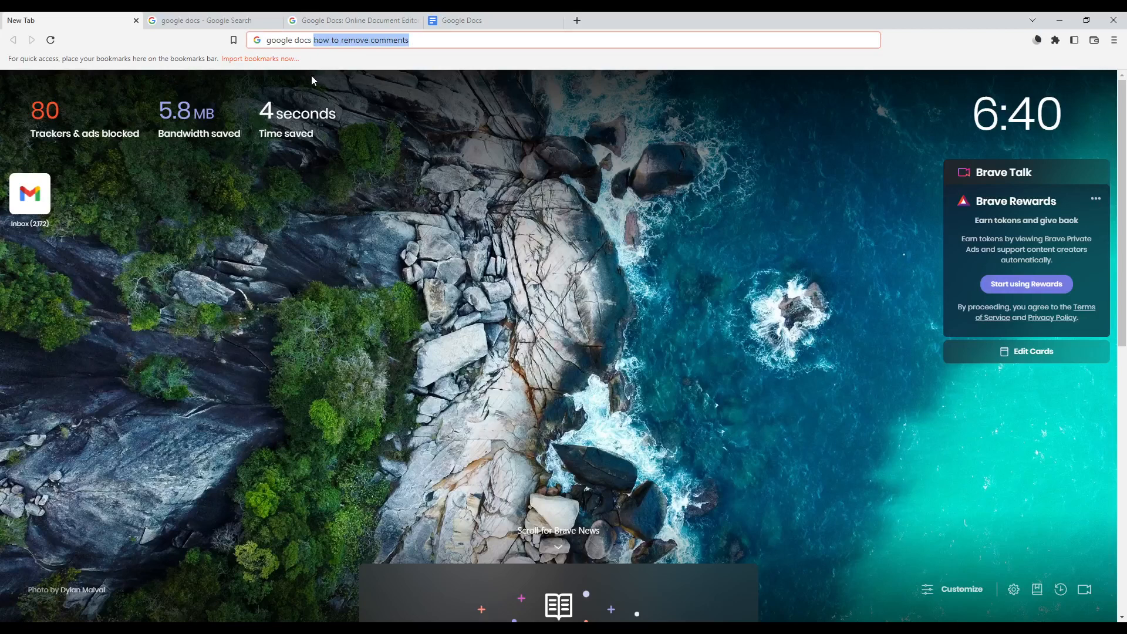
{"action": "mouse_move", "coordinate": [477, 161]}
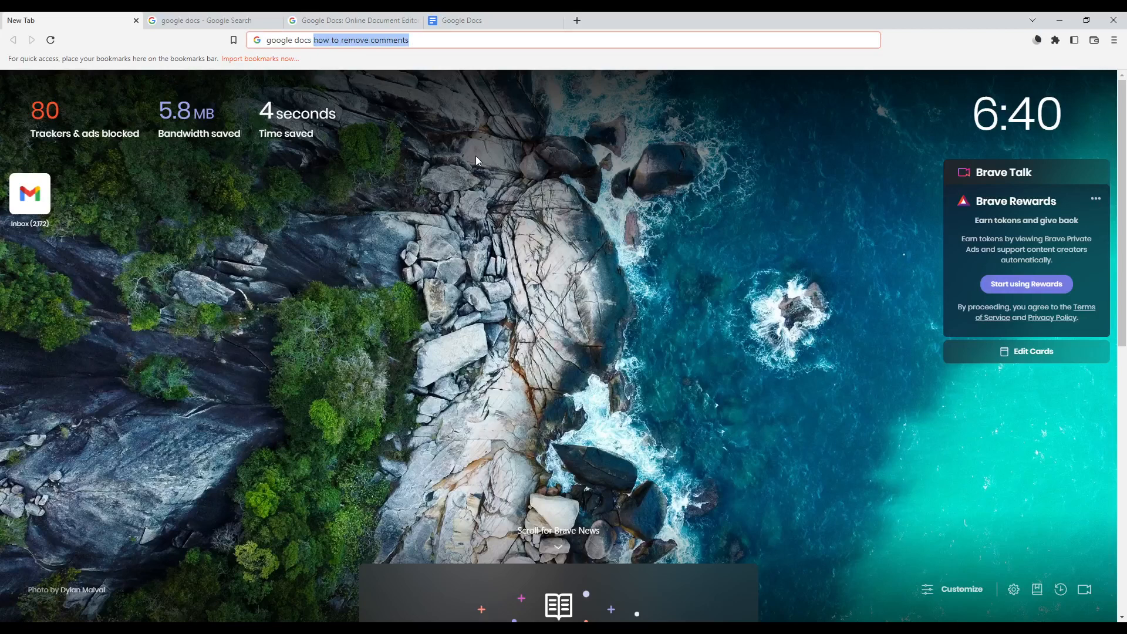
{"action": "mouse_move", "coordinate": [433, 219]}
{"action": "type", "text": " how to remove comment"}
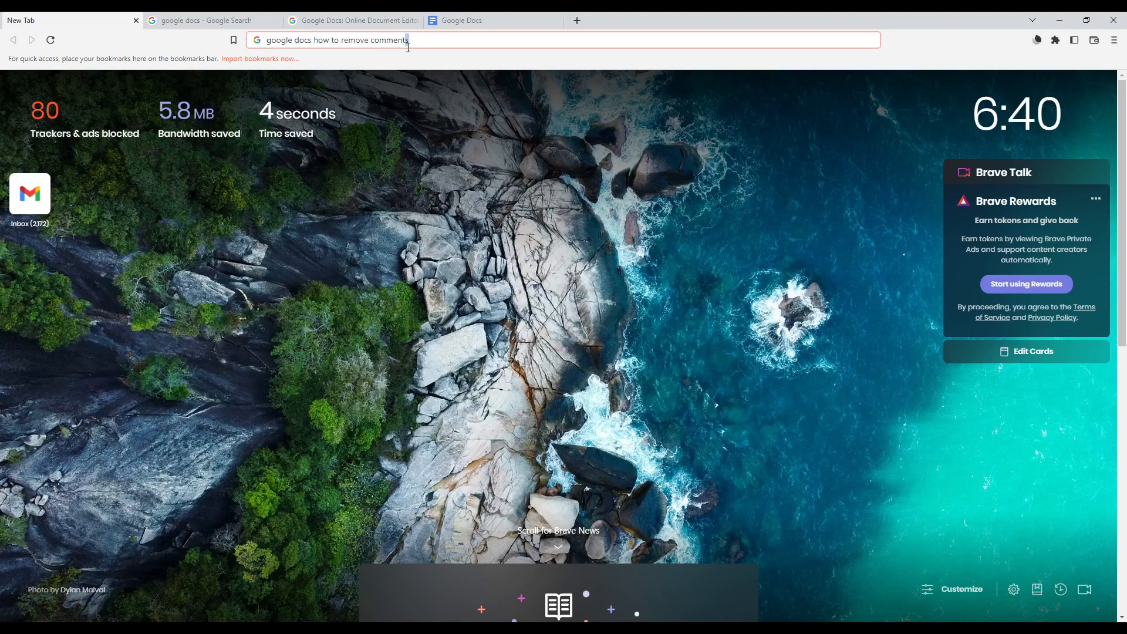
Return to the 'google docs - Google Search' results tab in Brave.
{"action": "double_click", "coordinate": [361, 40]}
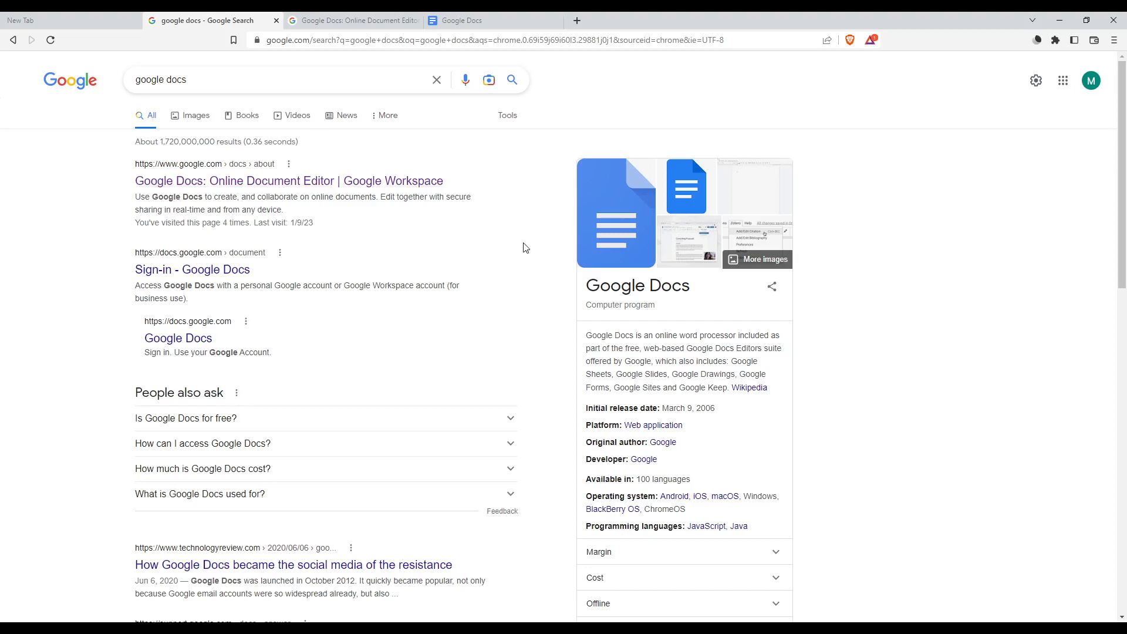
{"action": "mouse_move", "coordinate": [484, 227]}
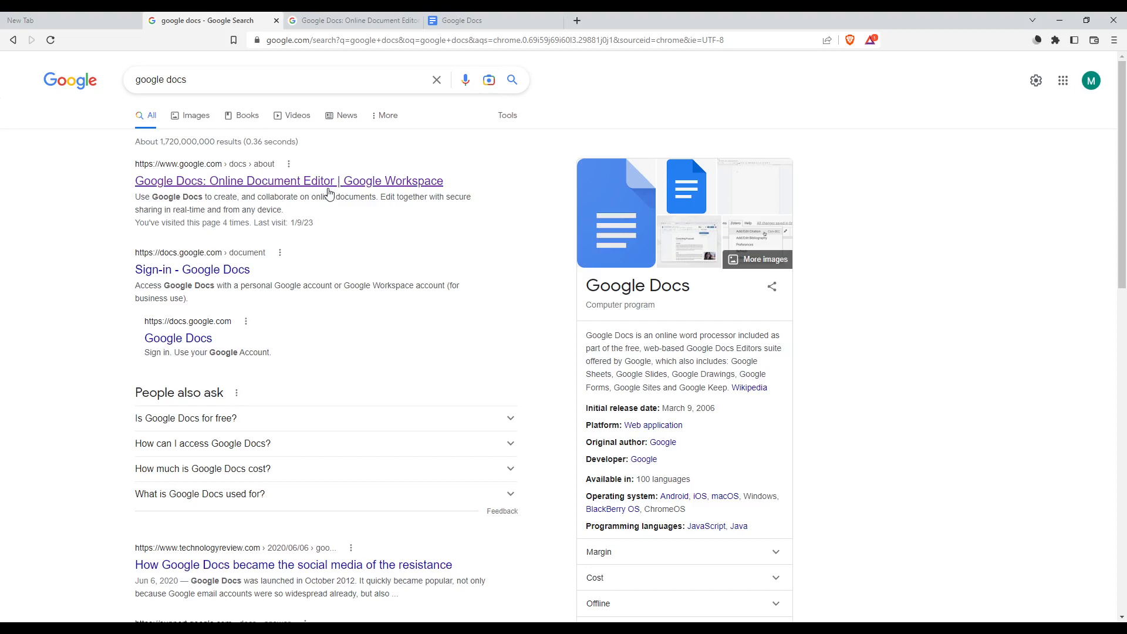
View the Google Docs Workspace overview page, then go back to the search results.
{"action": "left_click", "coordinate": [288, 181]}
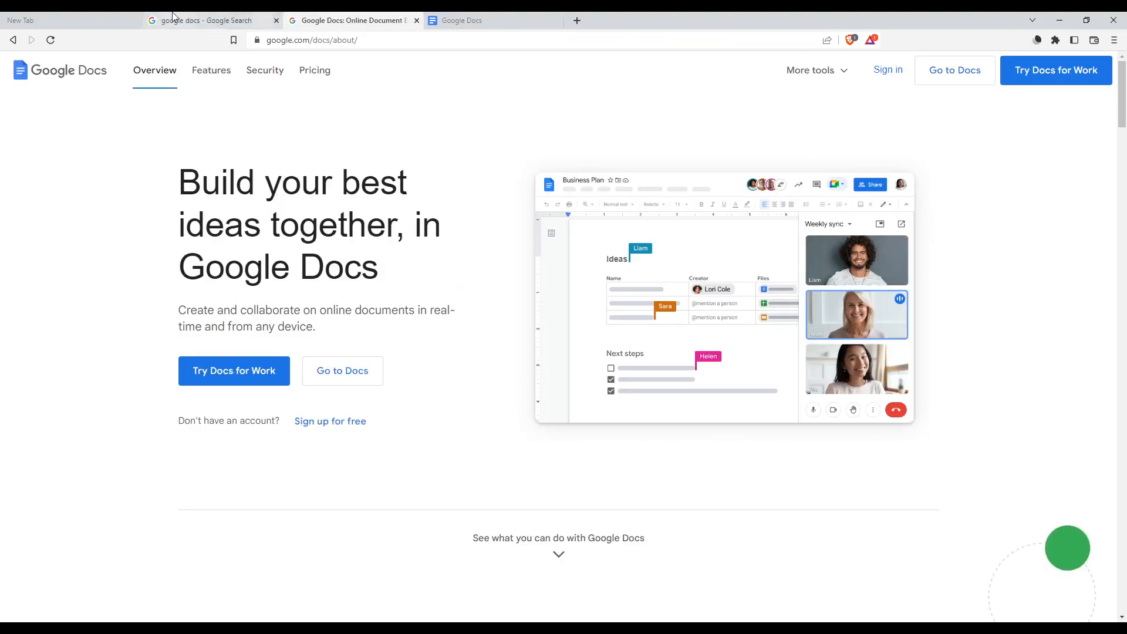
{"action": "left_click", "coordinate": [209, 19]}
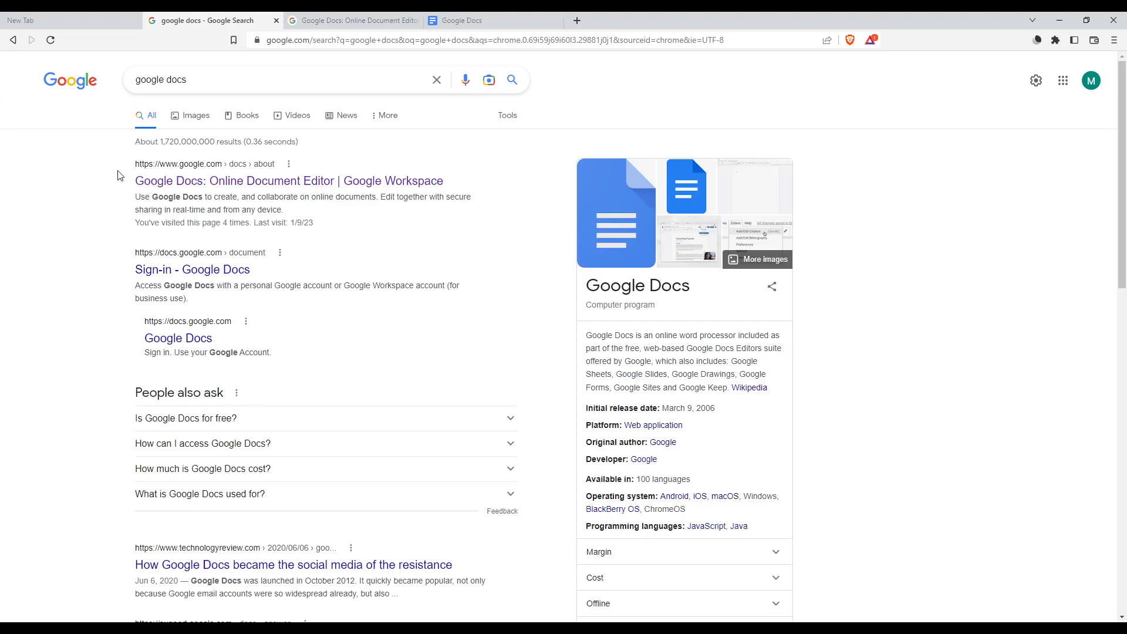
{"action": "mouse_move", "coordinate": [132, 167]}
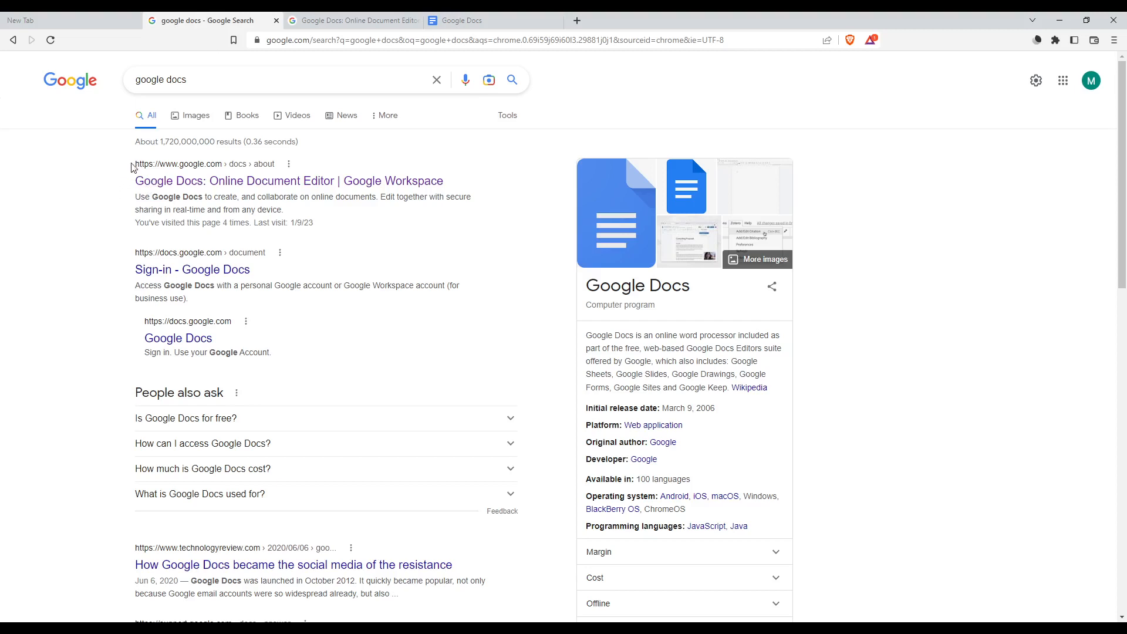
{"action": "mouse_move", "coordinate": [120, 172]}
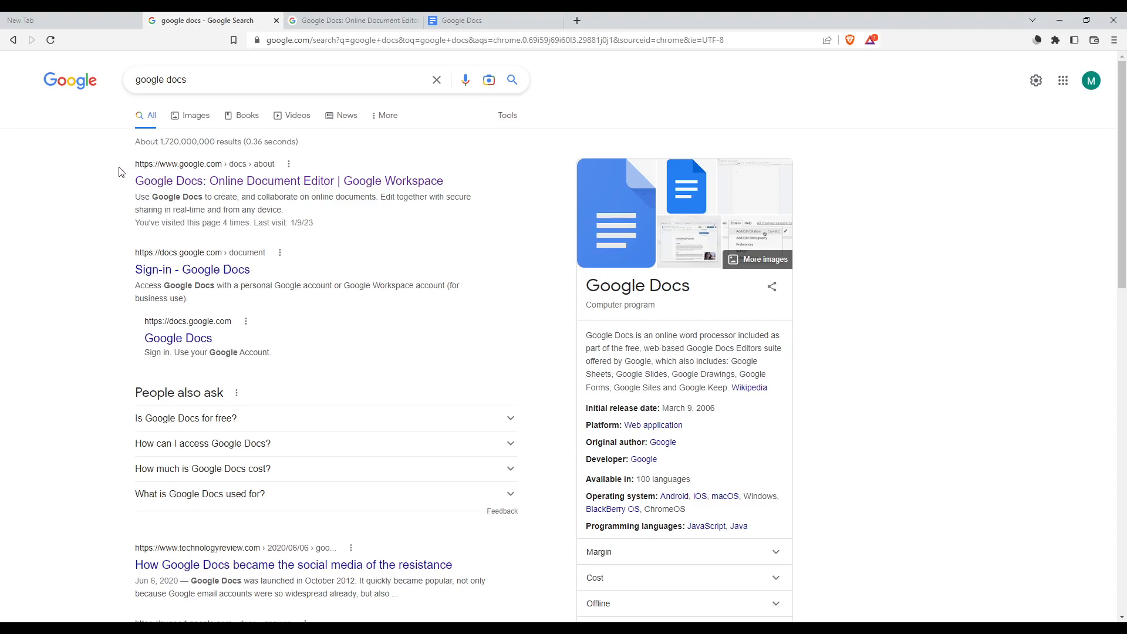
{"action": "mouse_move", "coordinate": [204, 279]}
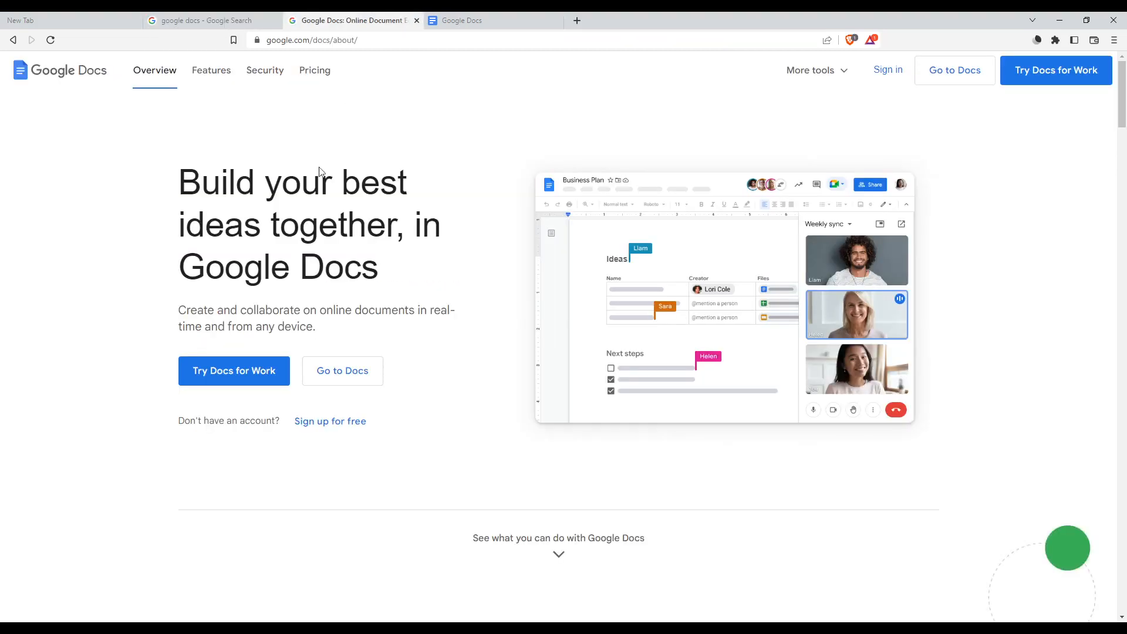
{"action": "mouse_move", "coordinate": [333, 173]}
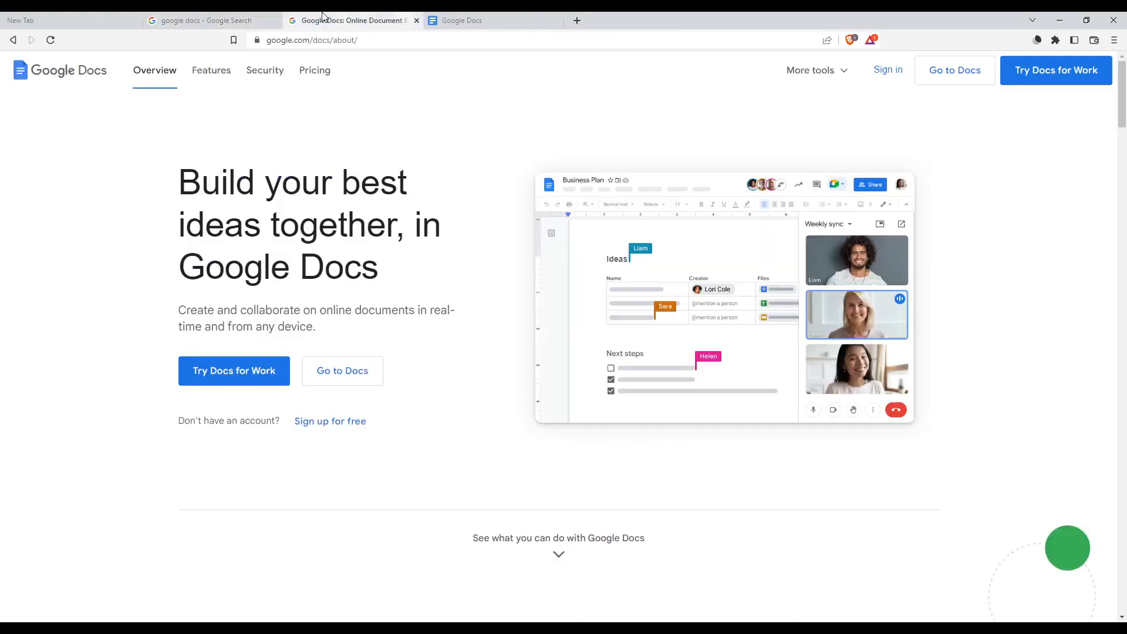
Glance at the Google Docs home with templates, then return to the overview page.
{"action": "left_click", "coordinate": [494, 20]}
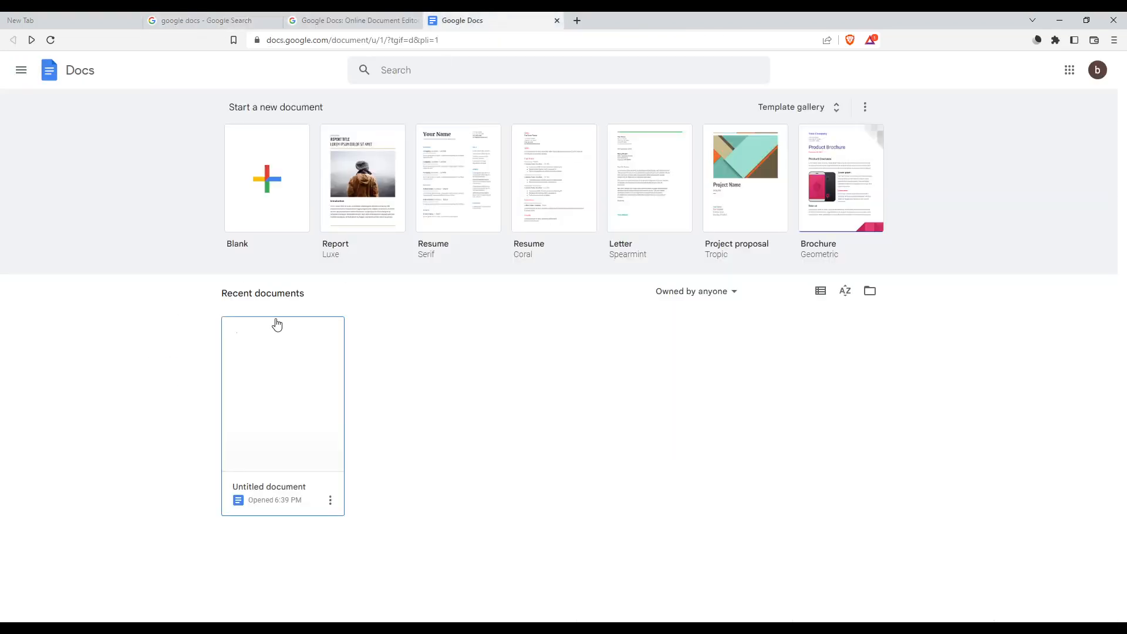
{"action": "left_click", "coordinate": [352, 20]}
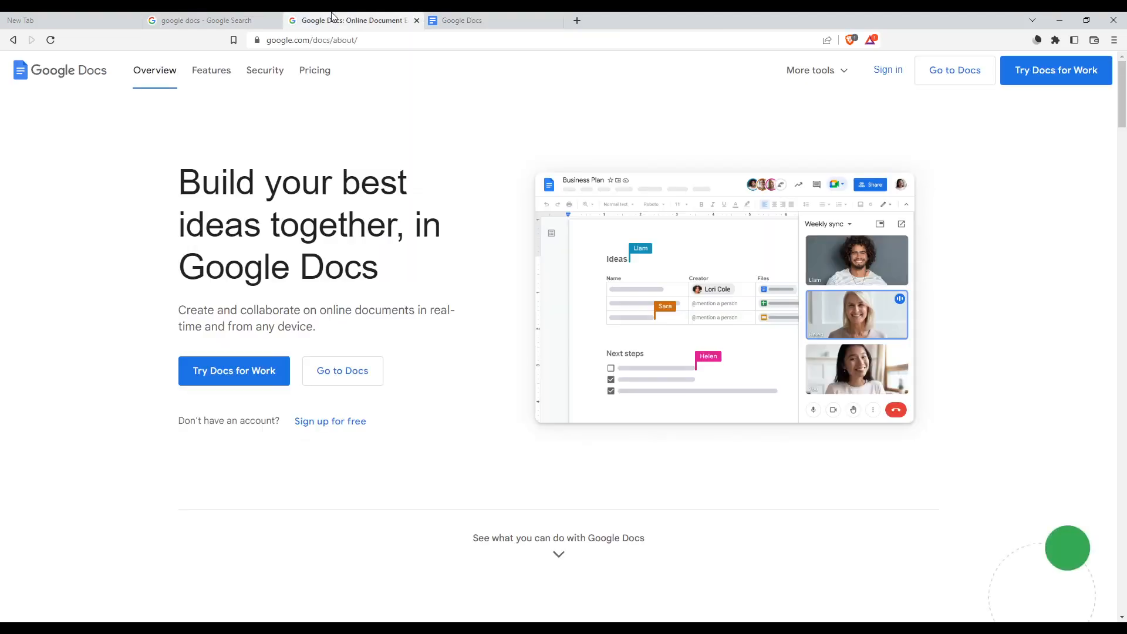
{"action": "mouse_move", "coordinate": [324, 282]}
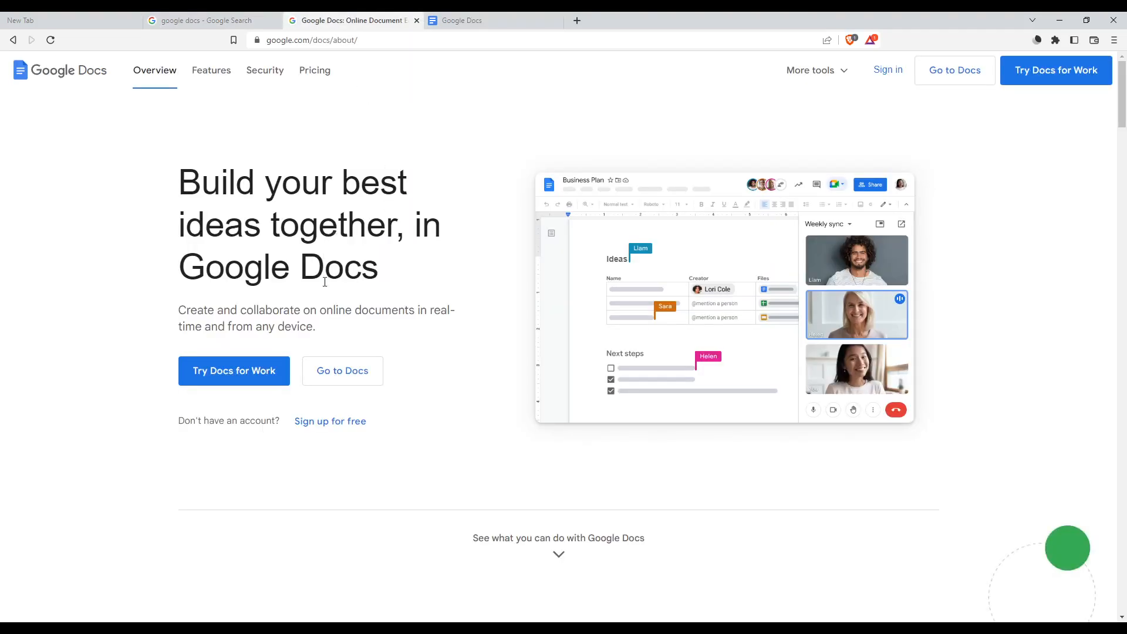
{"action": "mouse_move", "coordinate": [886, 85]}
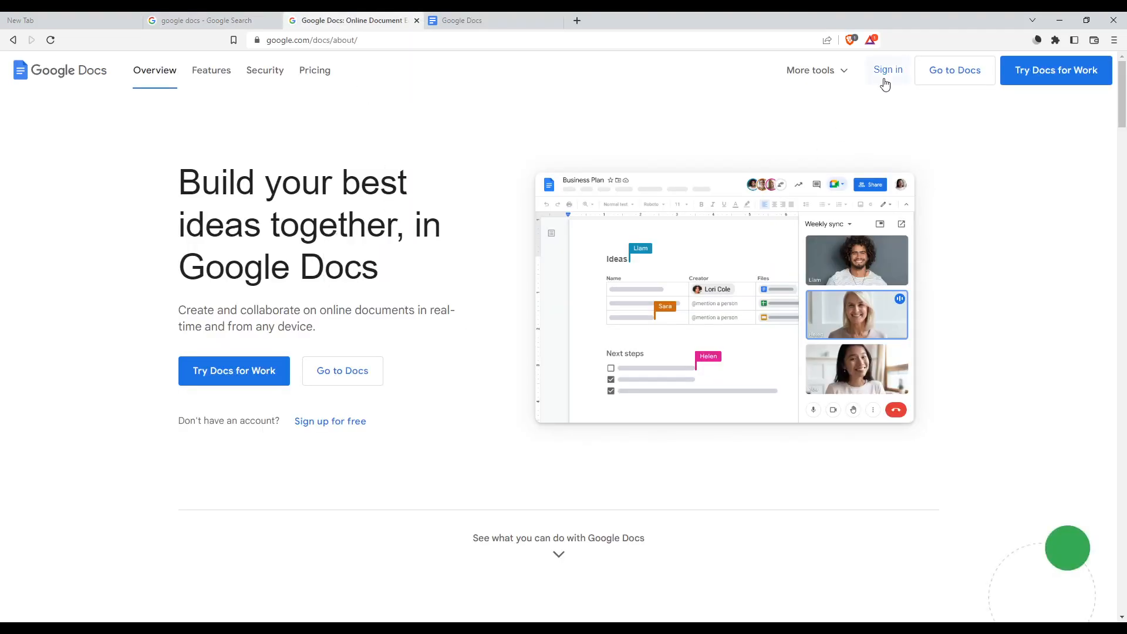
{"action": "mouse_move", "coordinate": [877, 89]}
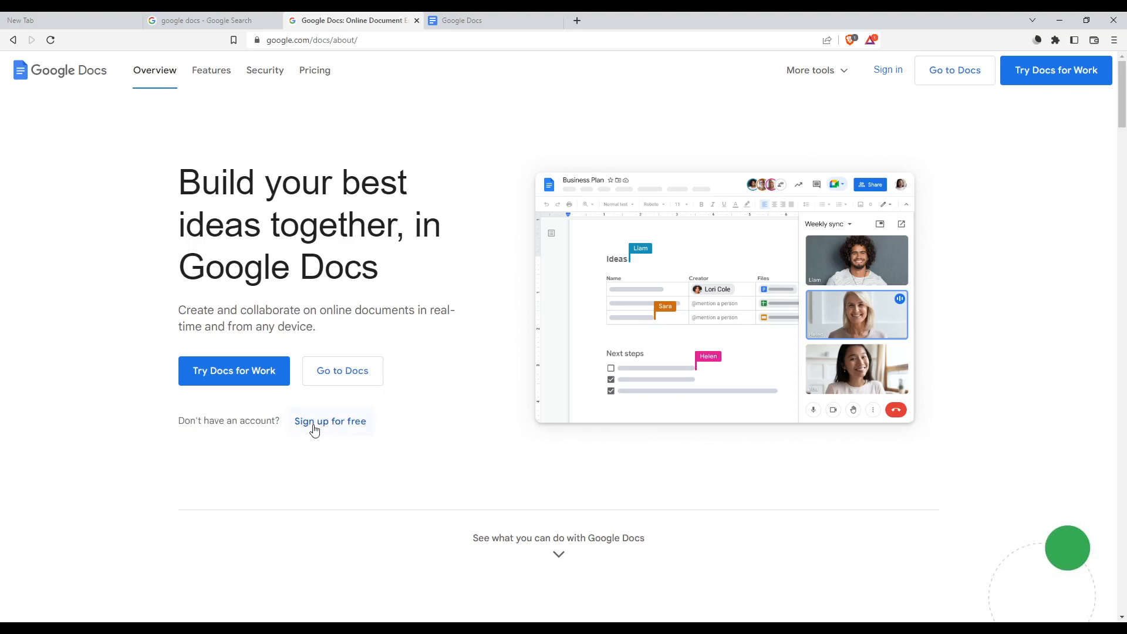
{"action": "mouse_move", "coordinate": [320, 468]}
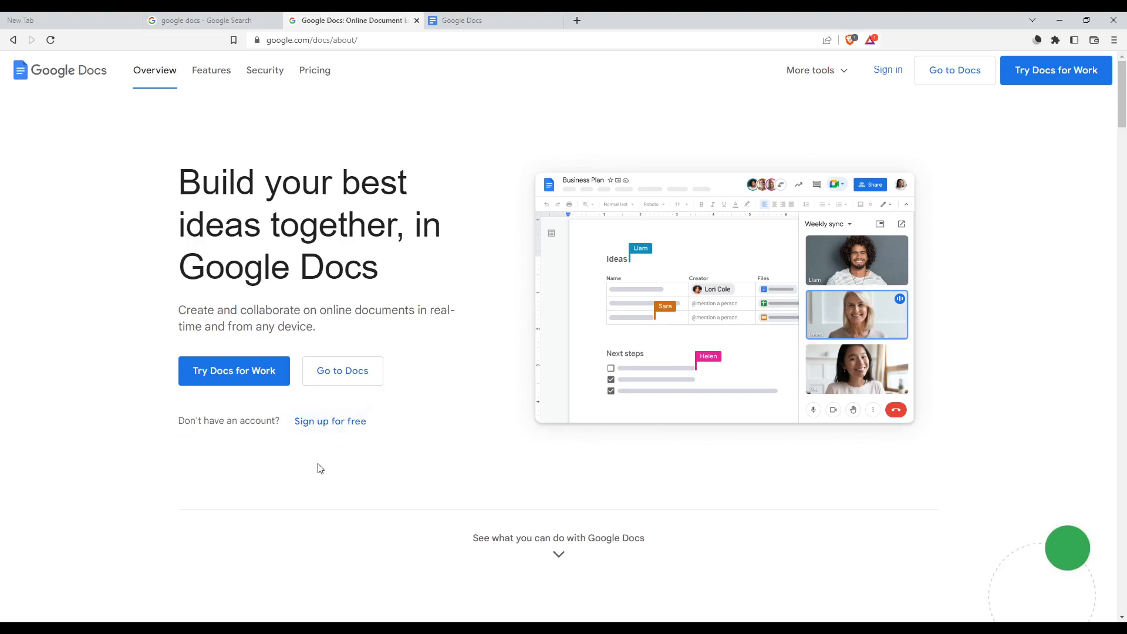
{"action": "mouse_move", "coordinate": [330, 421]}
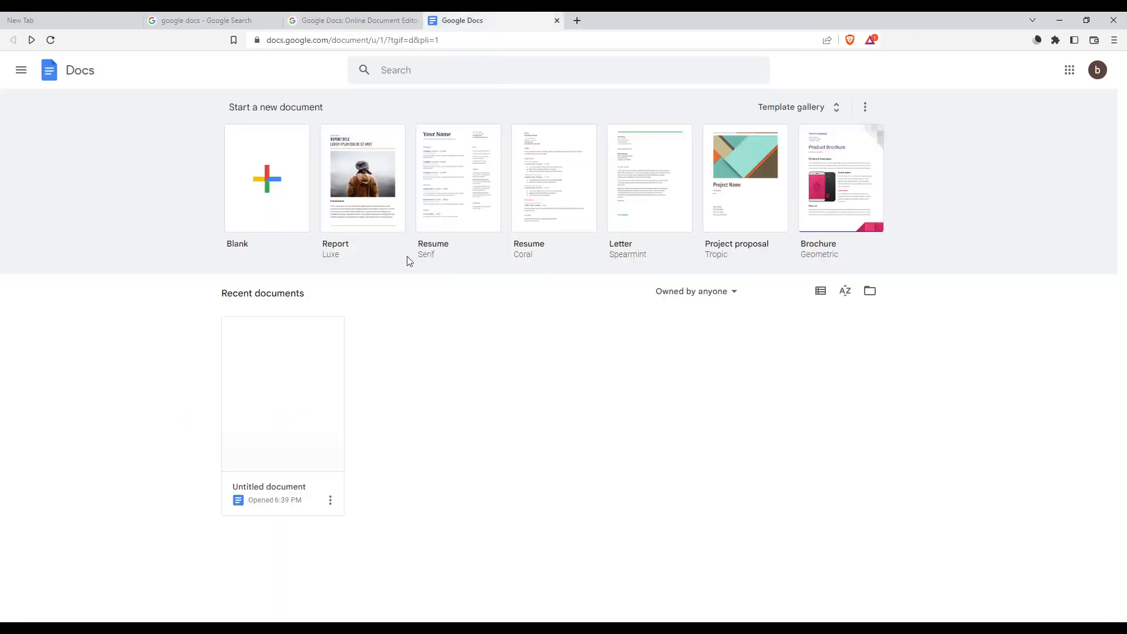
{"action": "mouse_move", "coordinate": [388, 250]}
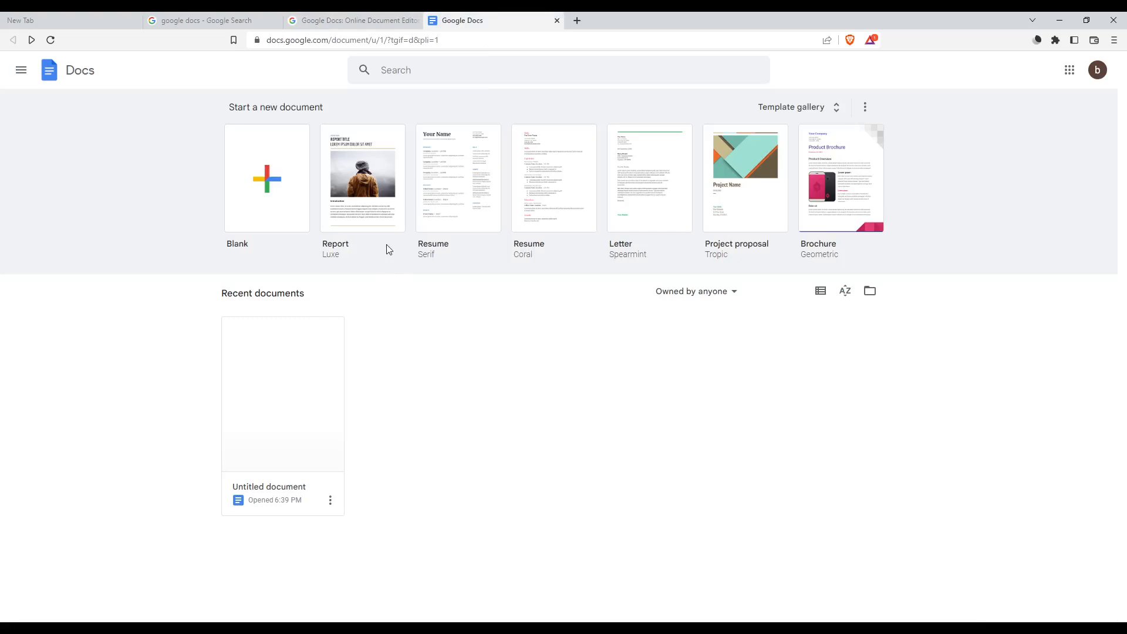
{"action": "left_click", "coordinate": [352, 19]}
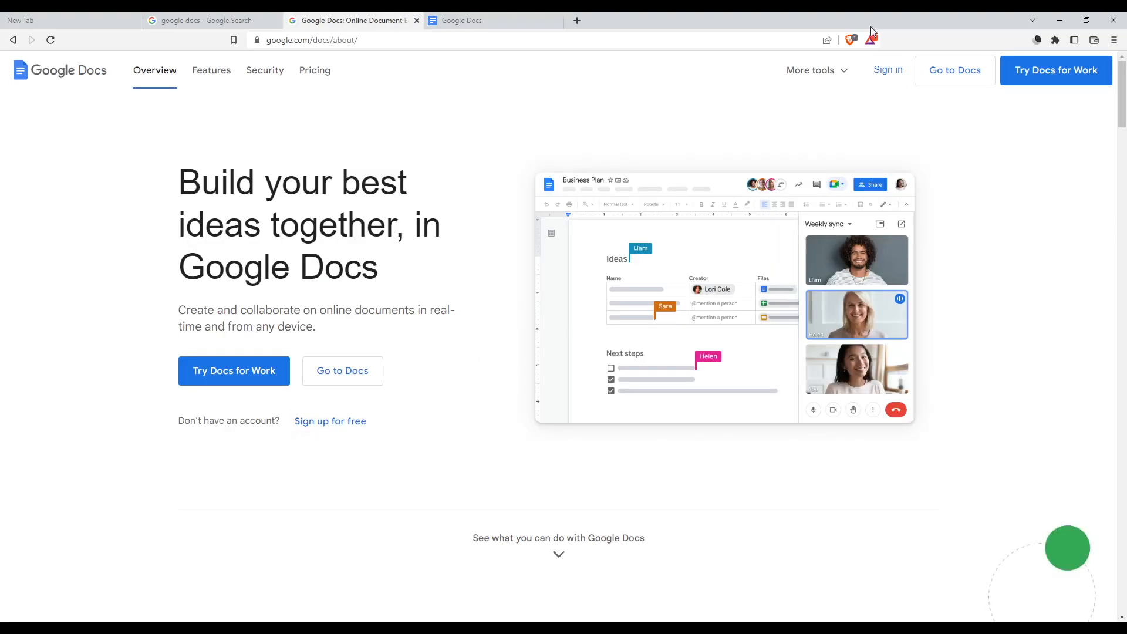
{"action": "mouse_move", "coordinate": [737, 250]}
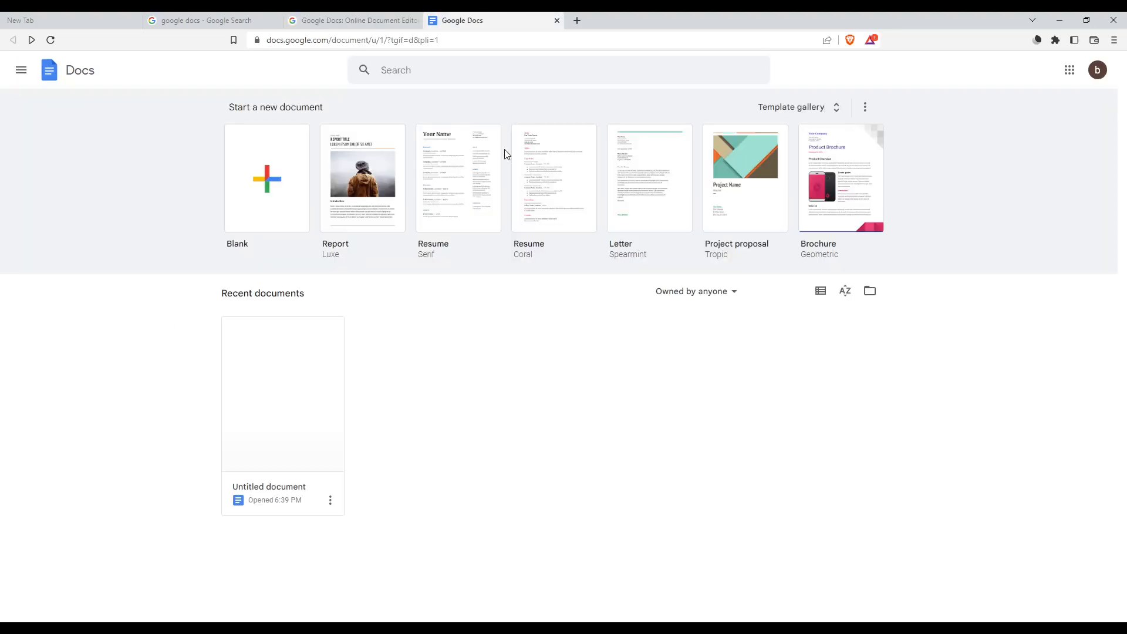
{"action": "mouse_move", "coordinate": [503, 372]}
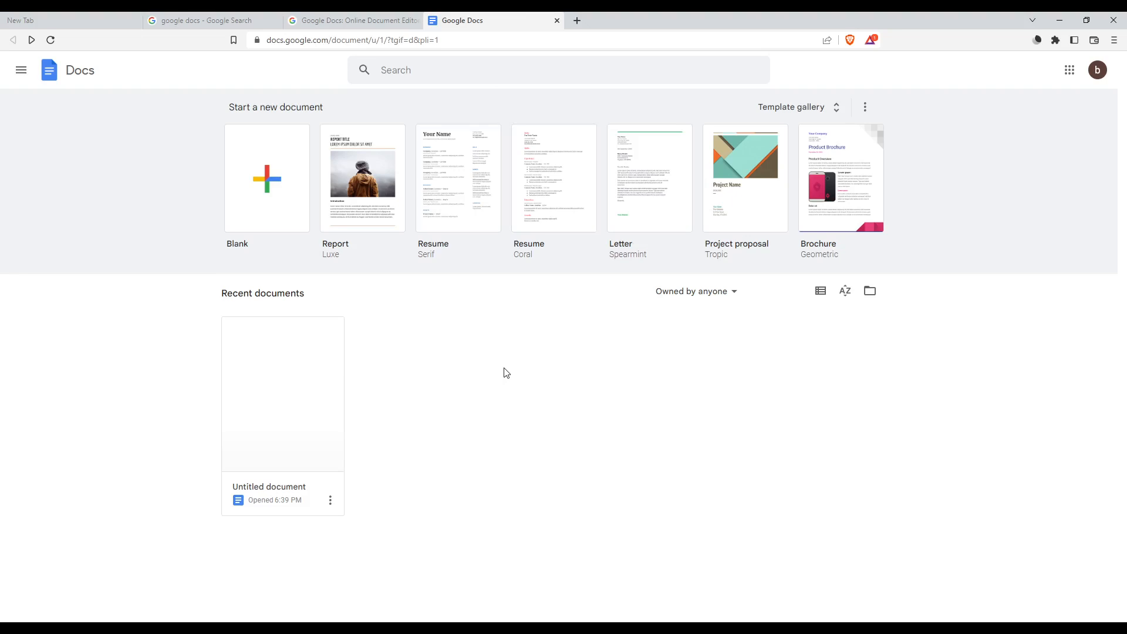
{"action": "mouse_move", "coordinate": [445, 317]}
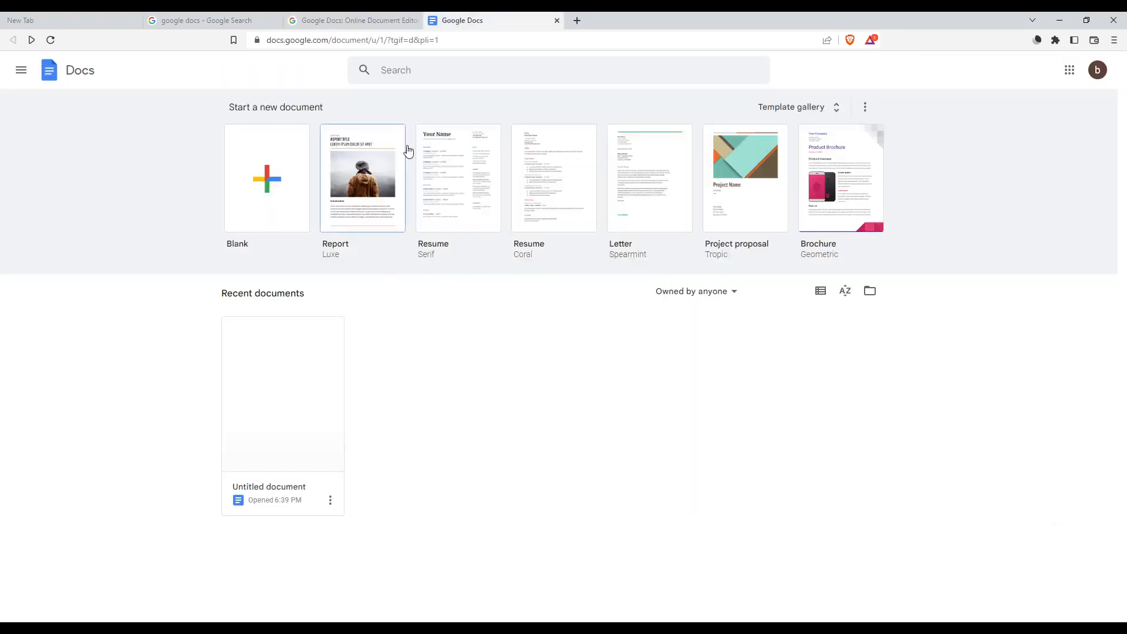
{"action": "mouse_move", "coordinate": [401, 324]}
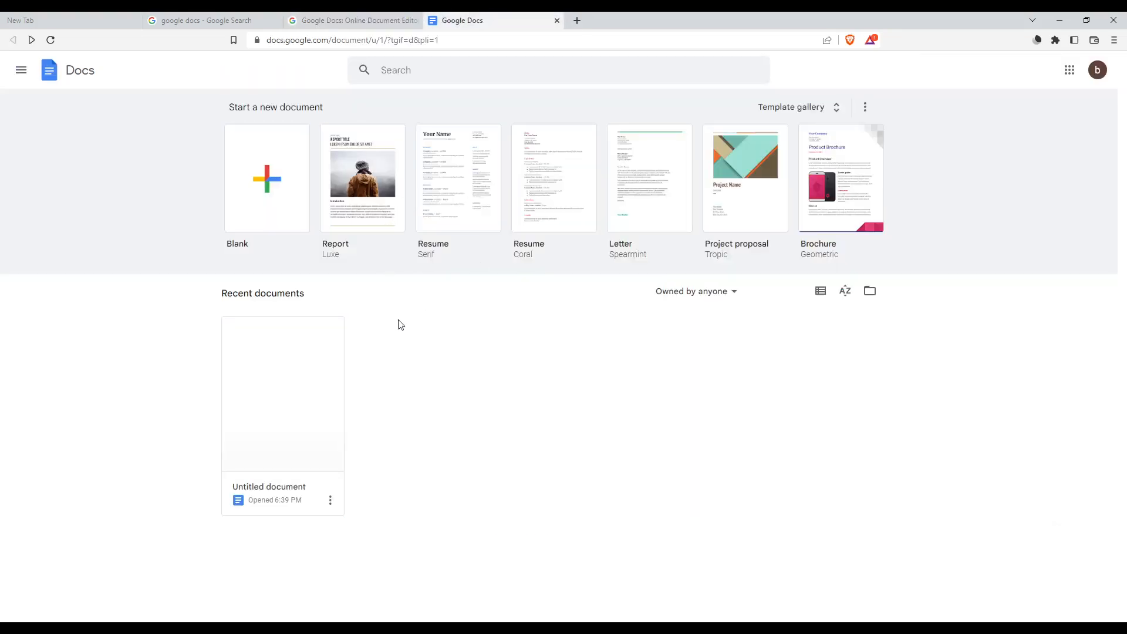
{"action": "mouse_move", "coordinate": [267, 179]}
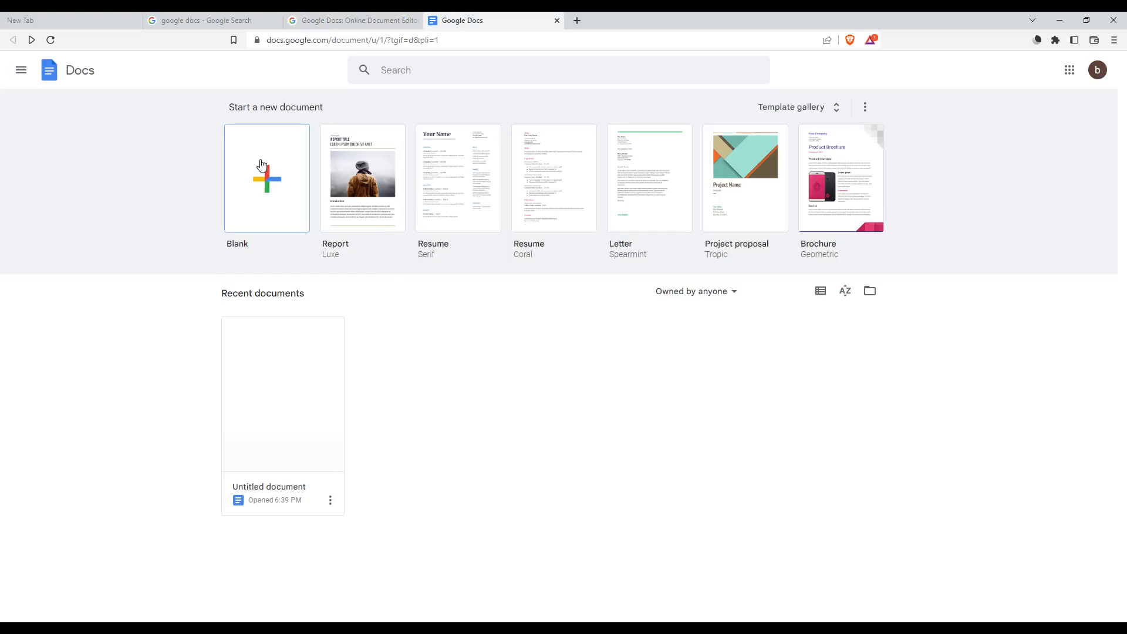
{"action": "mouse_move", "coordinate": [292, 342]}
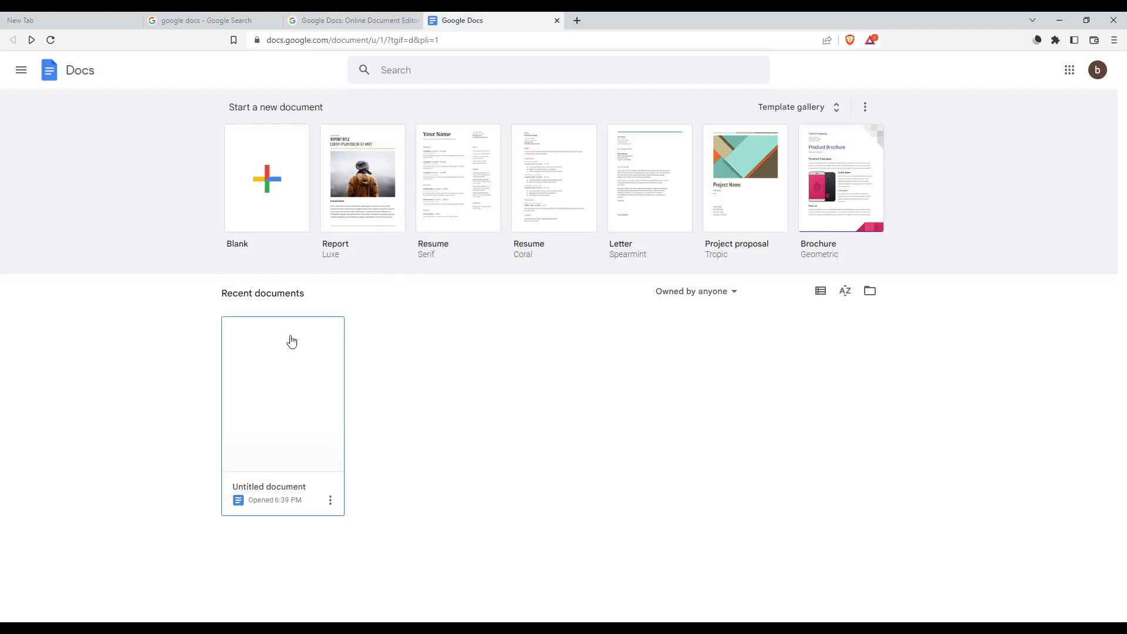
Browse the template gallery, then open the Untitled document from Recent documents.
{"action": "left_click", "coordinate": [791, 107]}
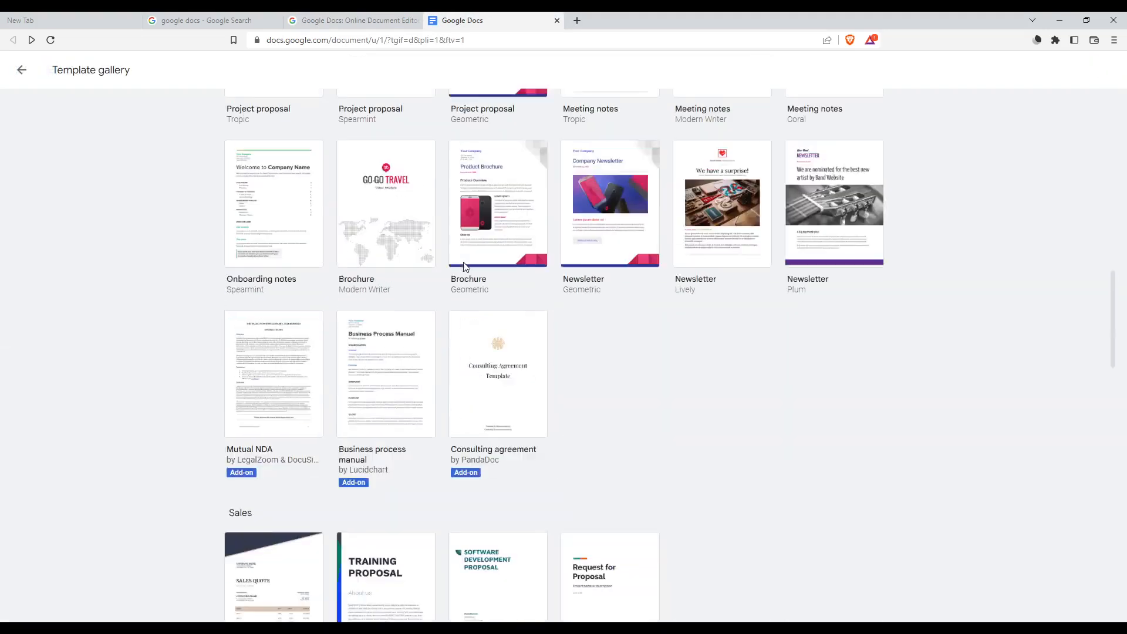
{"action": "scroll", "scroll_direction": "down", "scroll_amount": 3}
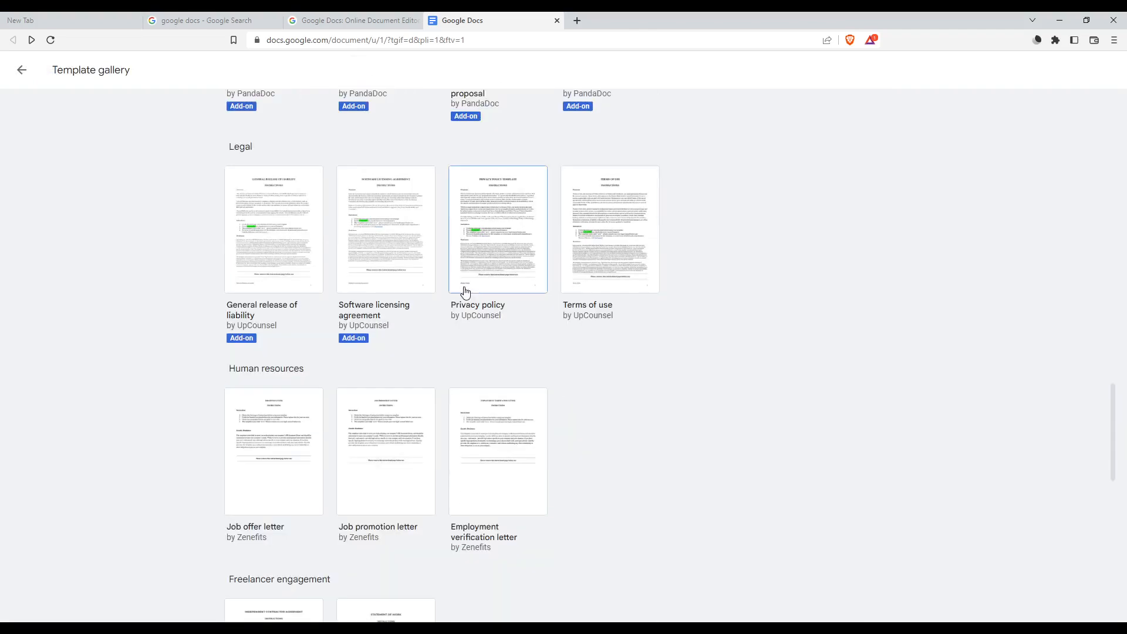
{"action": "left_click", "coordinate": [22, 70]}
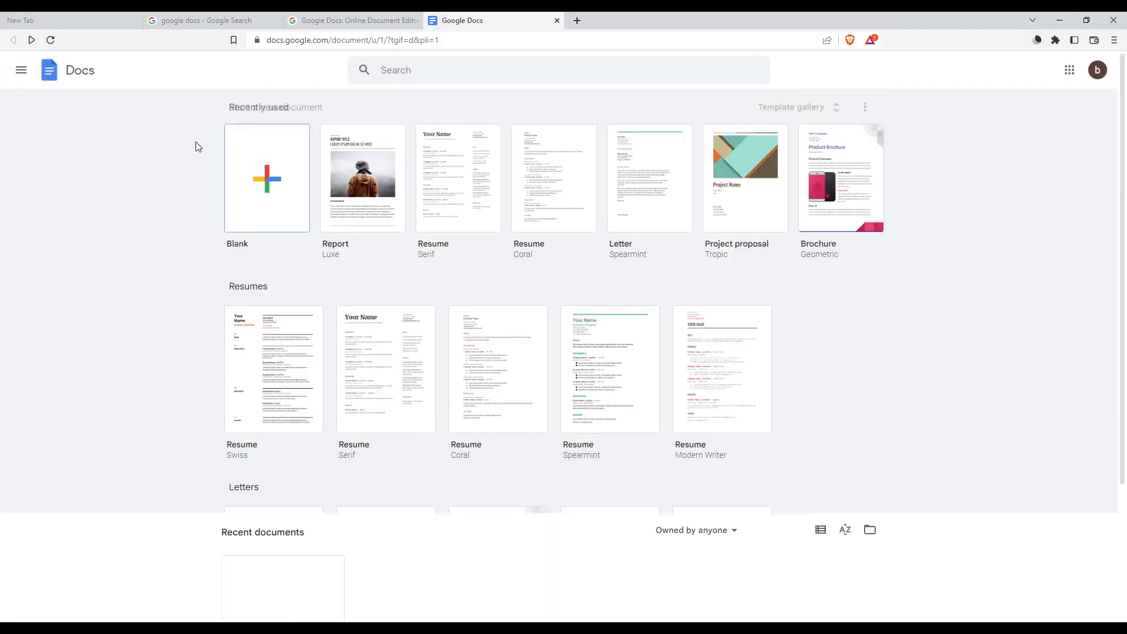
{"action": "left_click", "coordinate": [266, 178]}
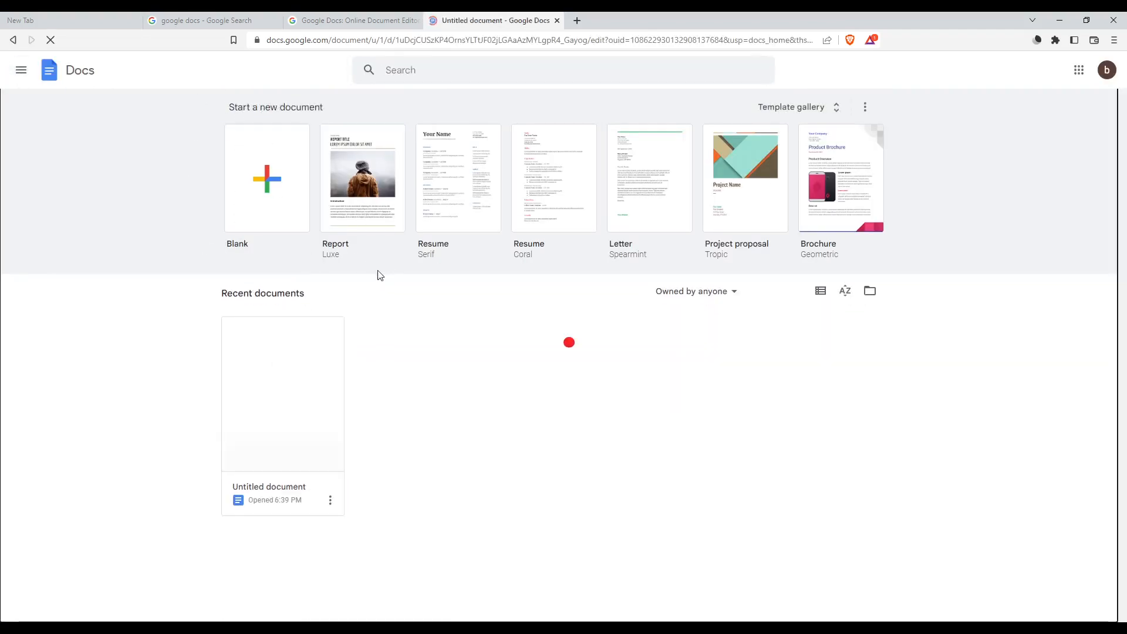
Type the letter 'h' on the first line of the Untitled document.
{"action": "left_click", "coordinate": [282, 394]}
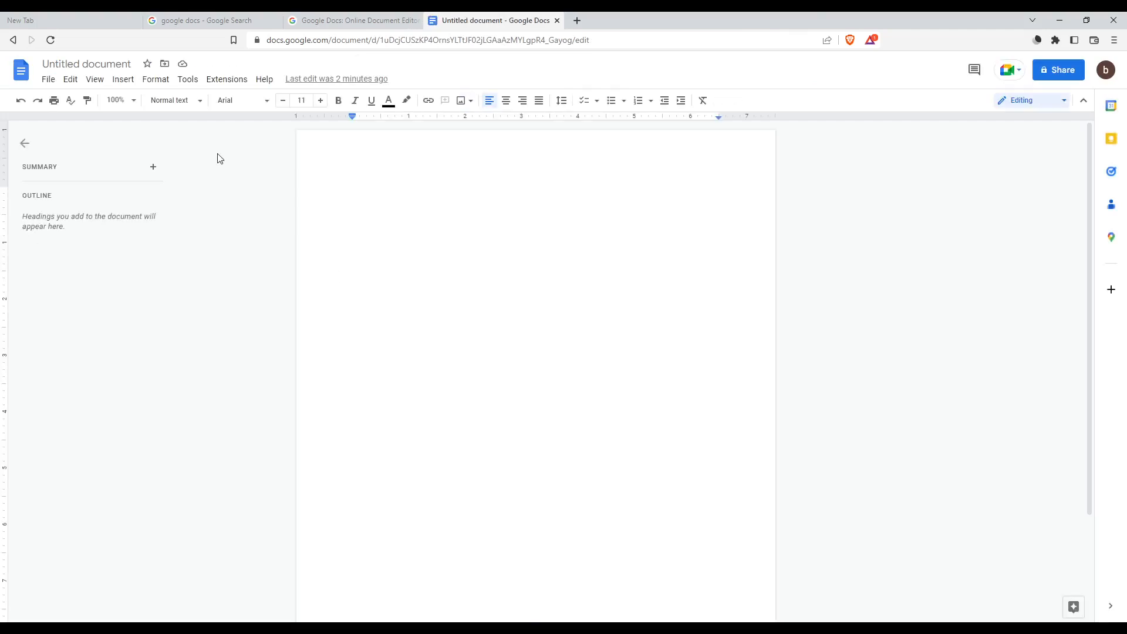
{"action": "mouse_move", "coordinate": [598, 322]}
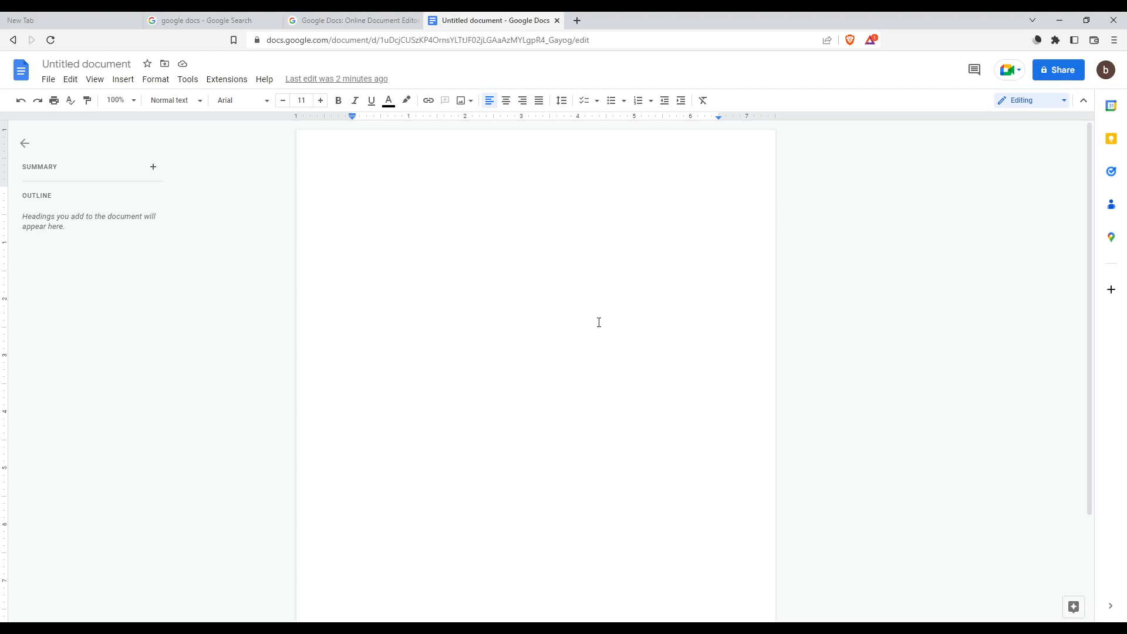
{"action": "mouse_move", "coordinate": [564, 320]}
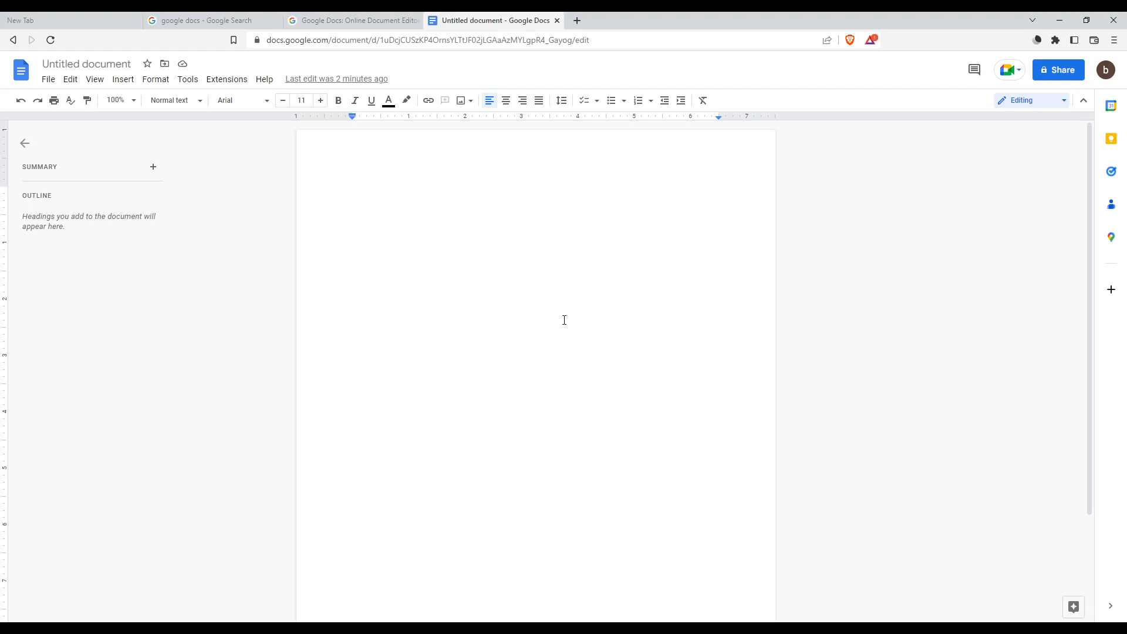
{"action": "mouse_move", "coordinate": [771, 272]}
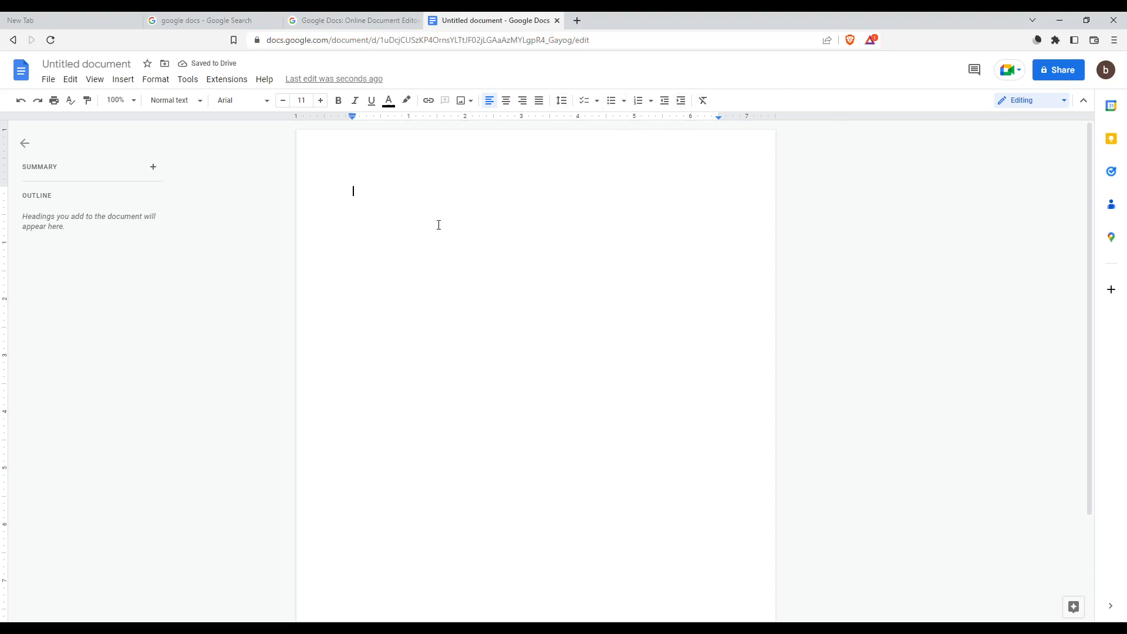
{"action": "mouse_move", "coordinate": [364, 180]}
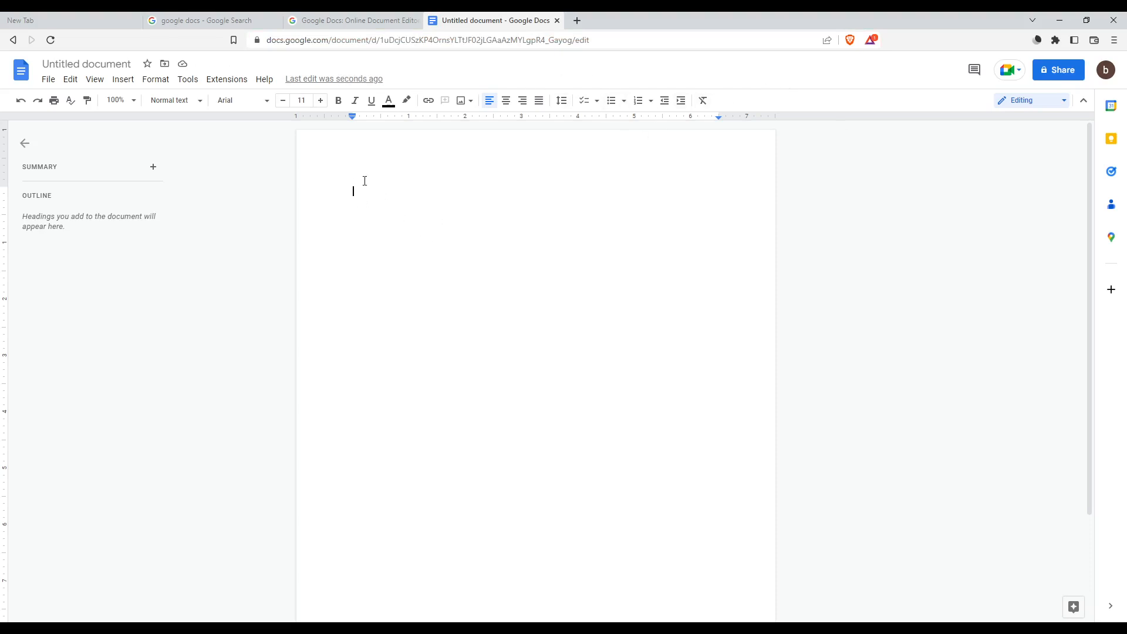
{"action": "mouse_move", "coordinate": [386, 274]}
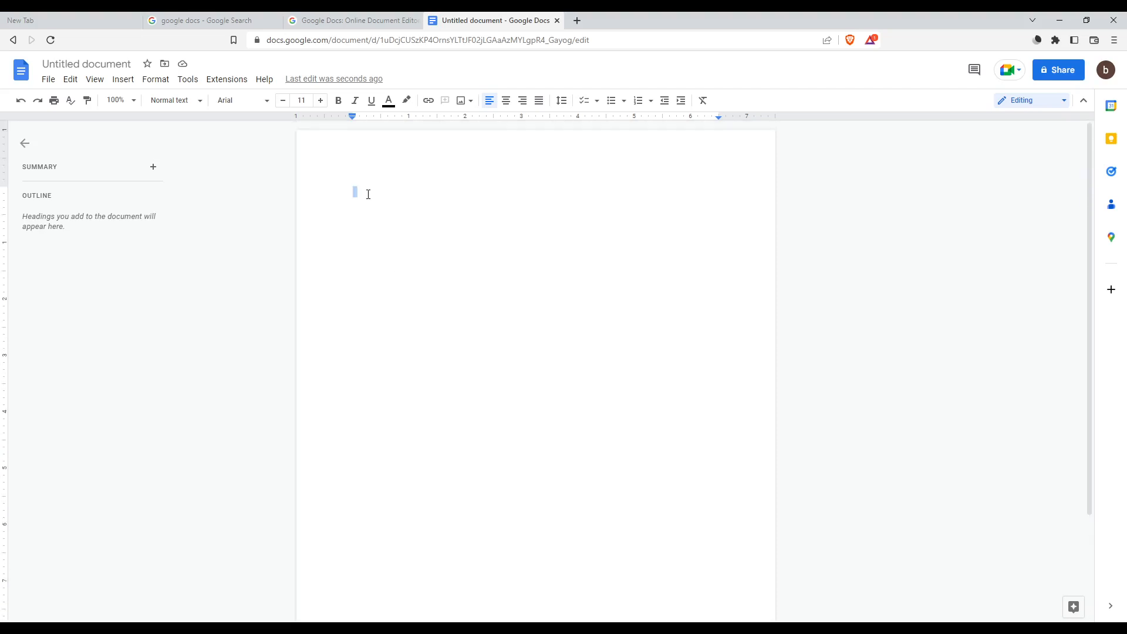
{"action": "type", "text": "h"}
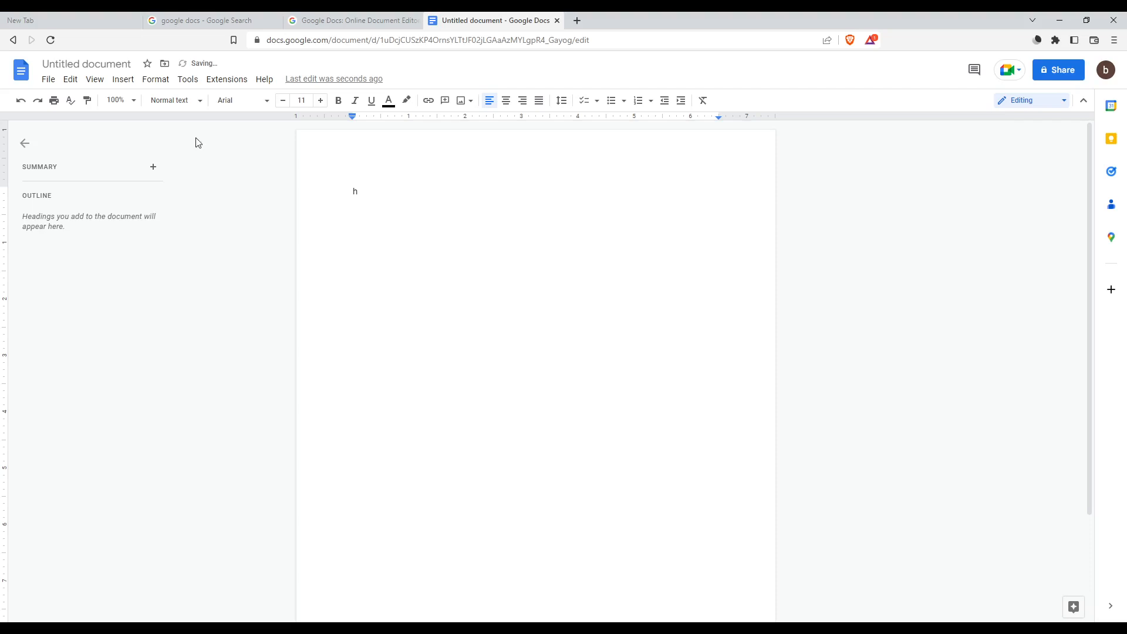
Add a comment reading 'test' to the letter H via Insert > Comment.
{"action": "left_click", "coordinate": [122, 79]}
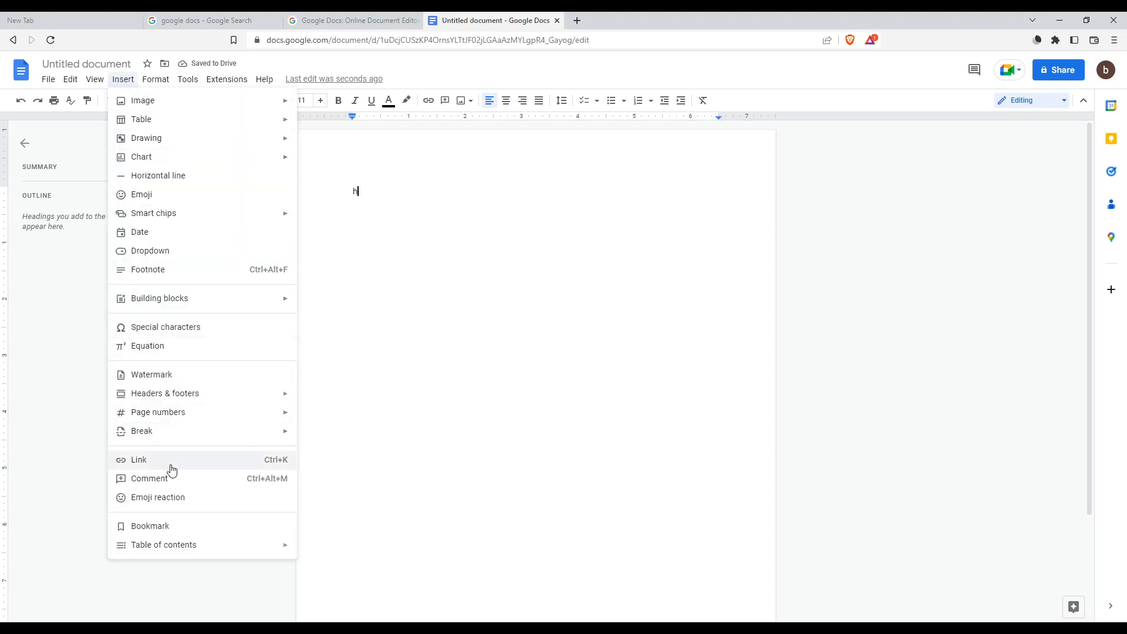
{"action": "left_click", "coordinate": [150, 478]}
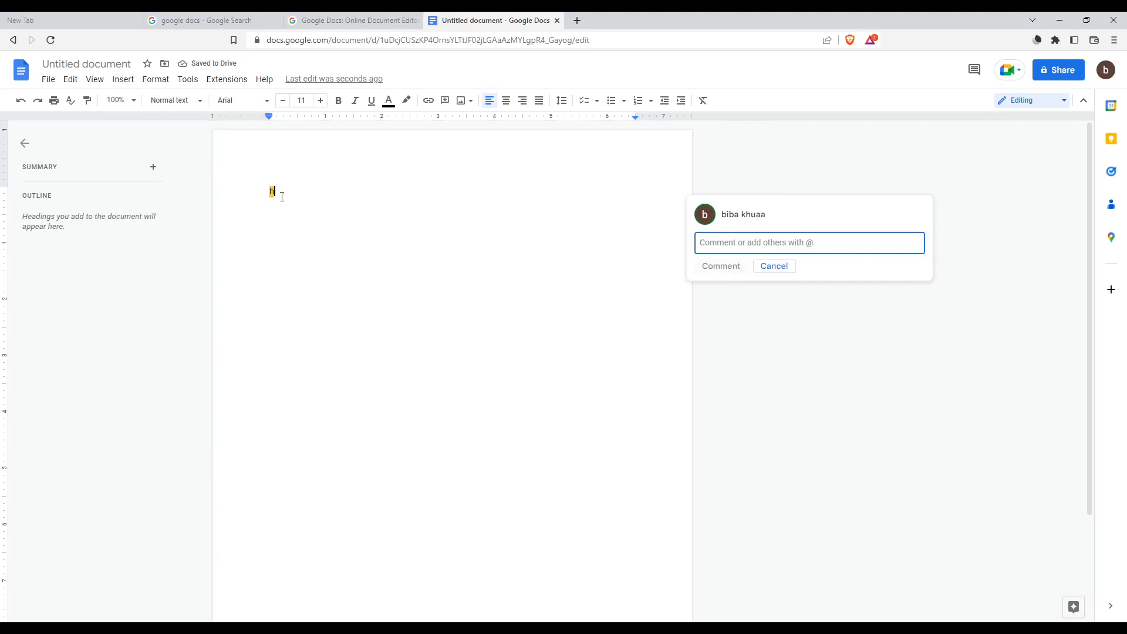
{"action": "mouse_move", "coordinate": [316, 224]}
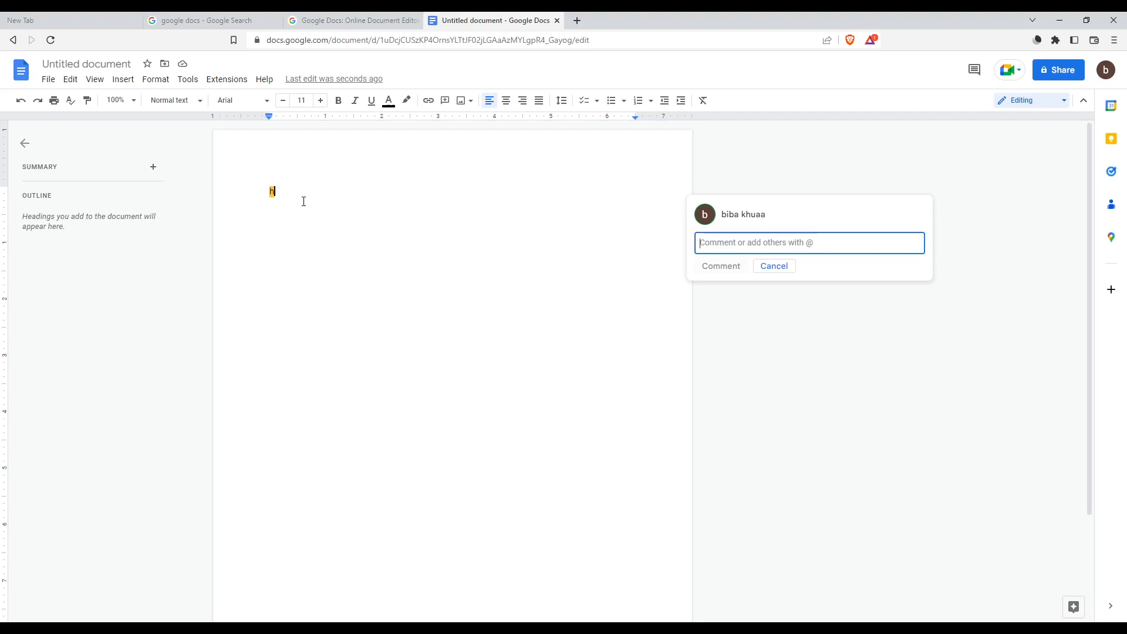
{"action": "mouse_move", "coordinate": [435, 223]}
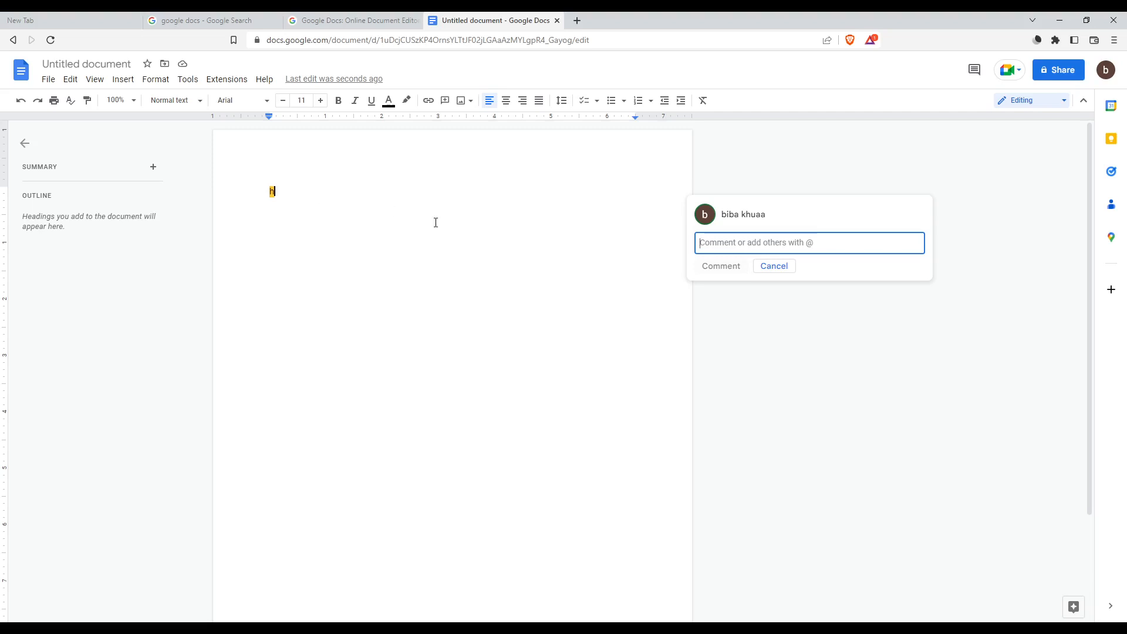
{"action": "type", "text": "test"}
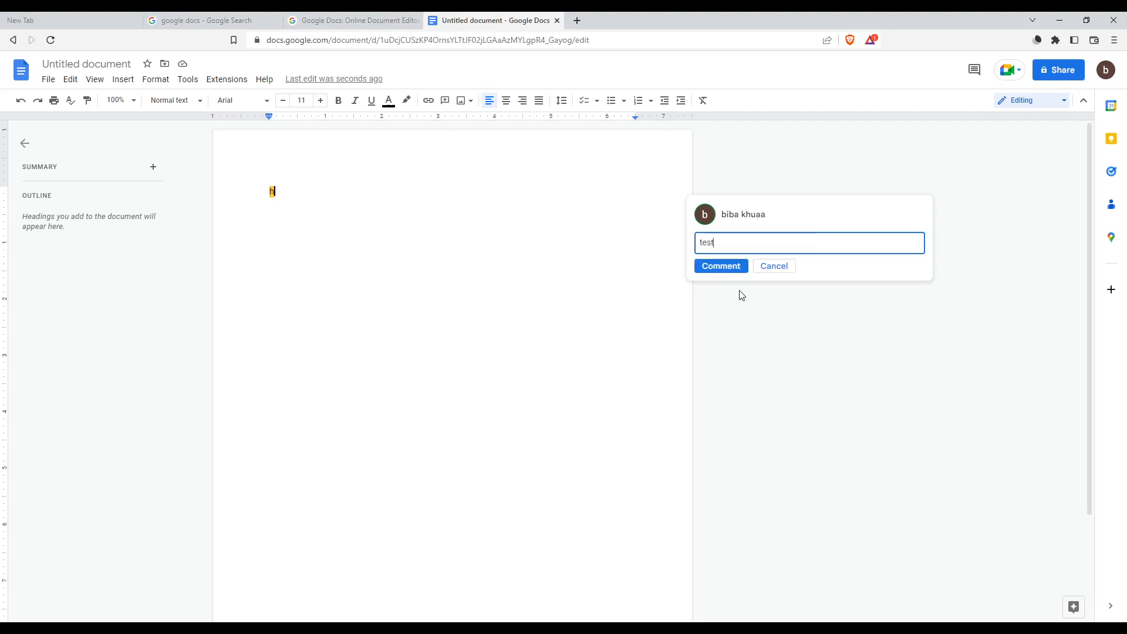
{"action": "left_click", "coordinate": [720, 266]}
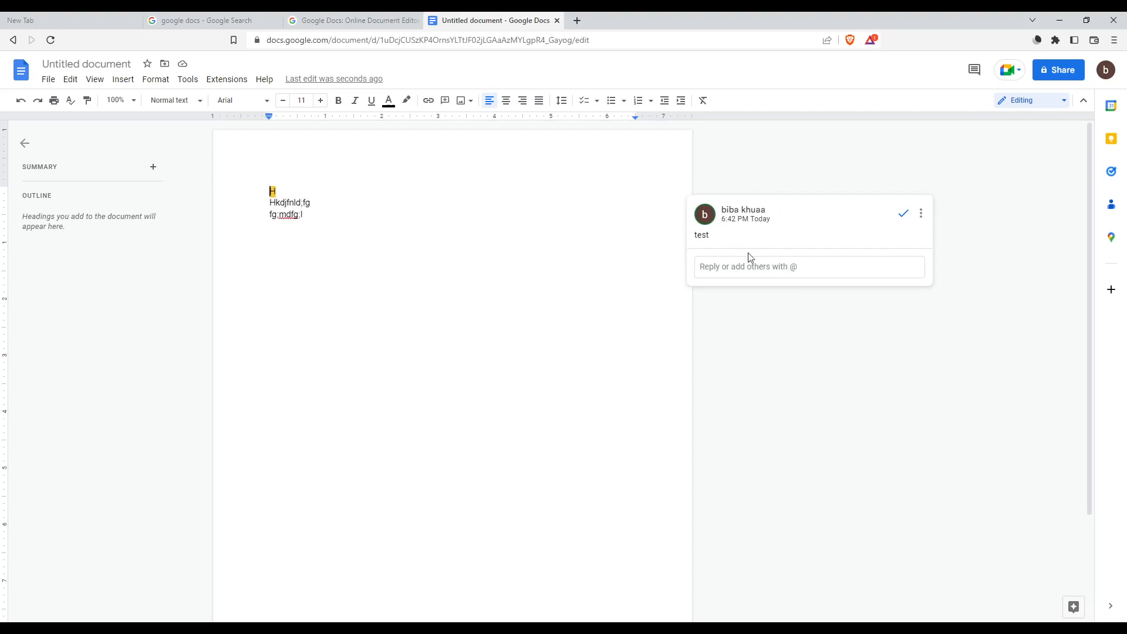
Delete the 'test' comment thread through its options menu and confirm.
{"action": "left_click", "coordinate": [921, 213]}
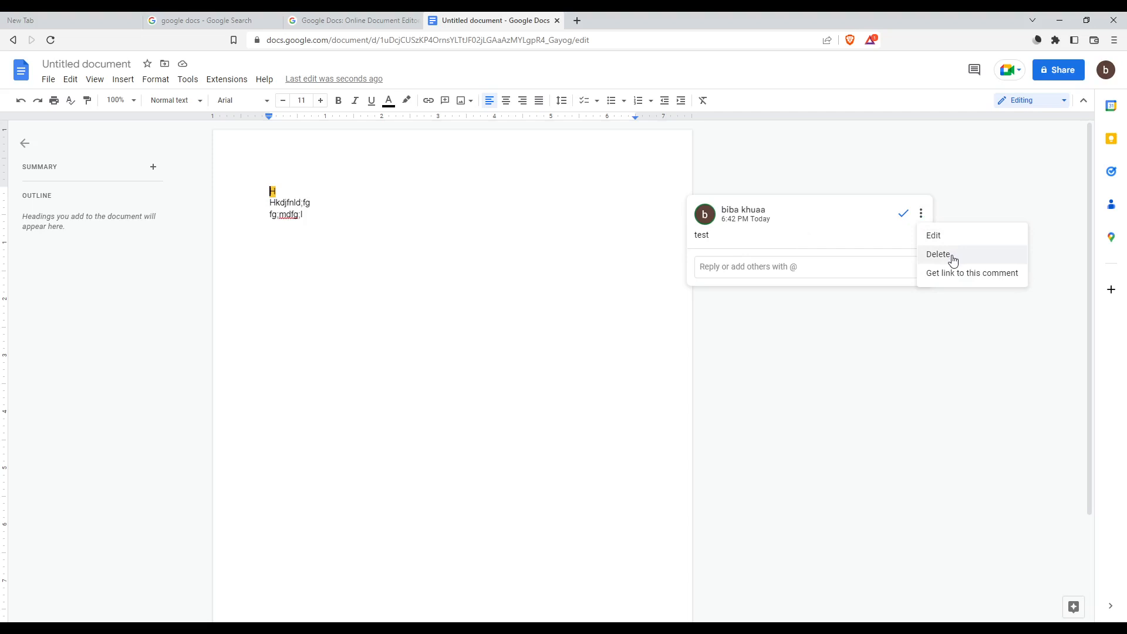
{"action": "left_click", "coordinate": [938, 254]}
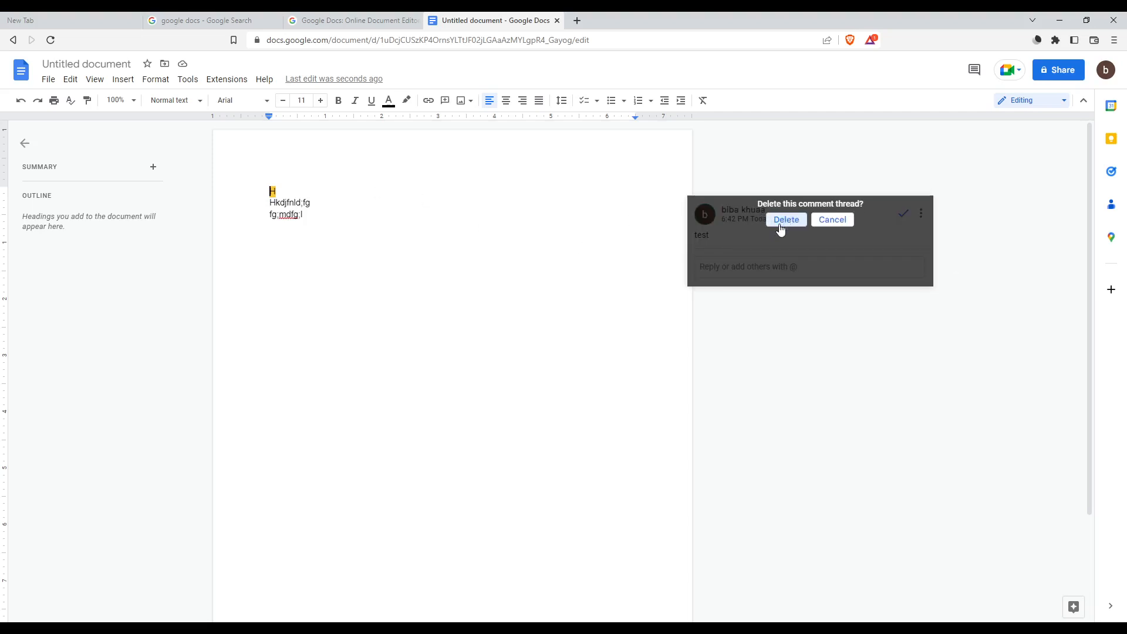
{"action": "left_click", "coordinate": [785, 218]}
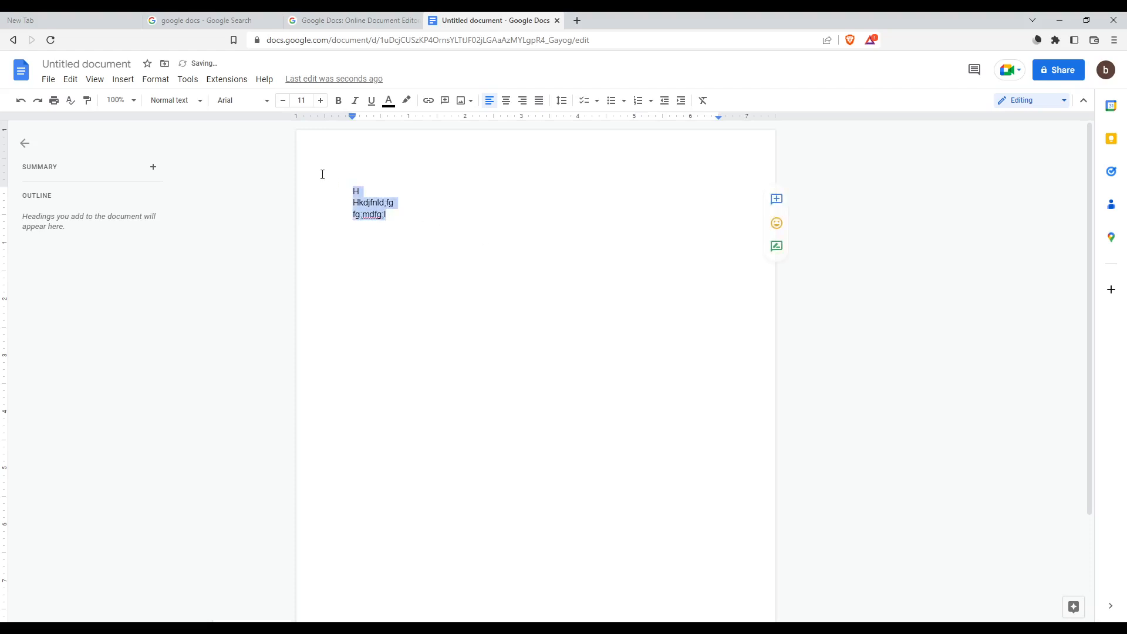